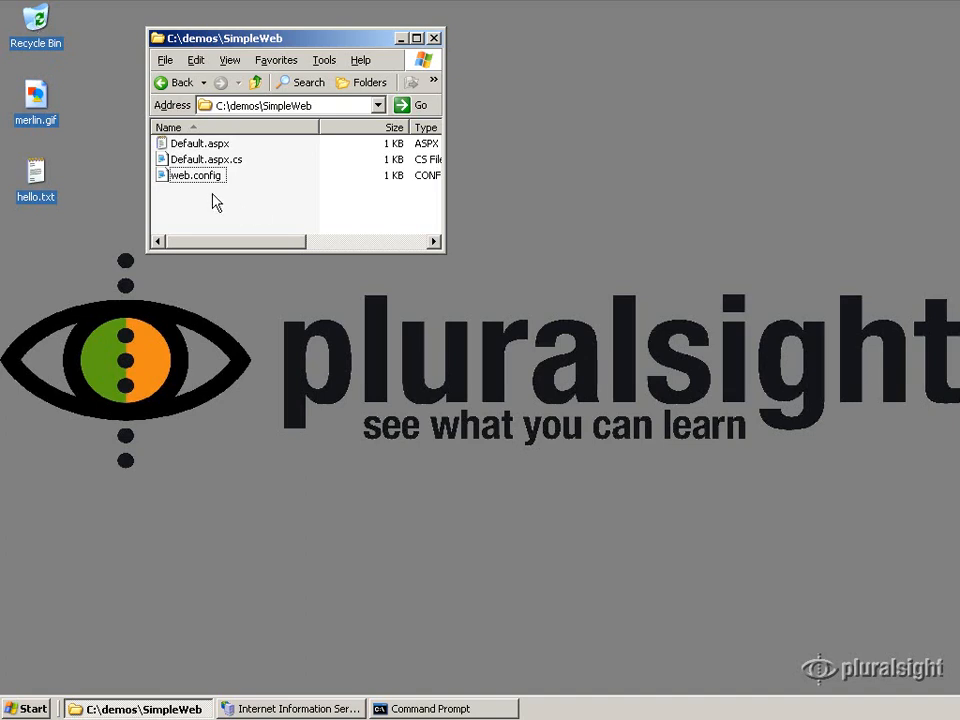
mouse_move(284, 216)
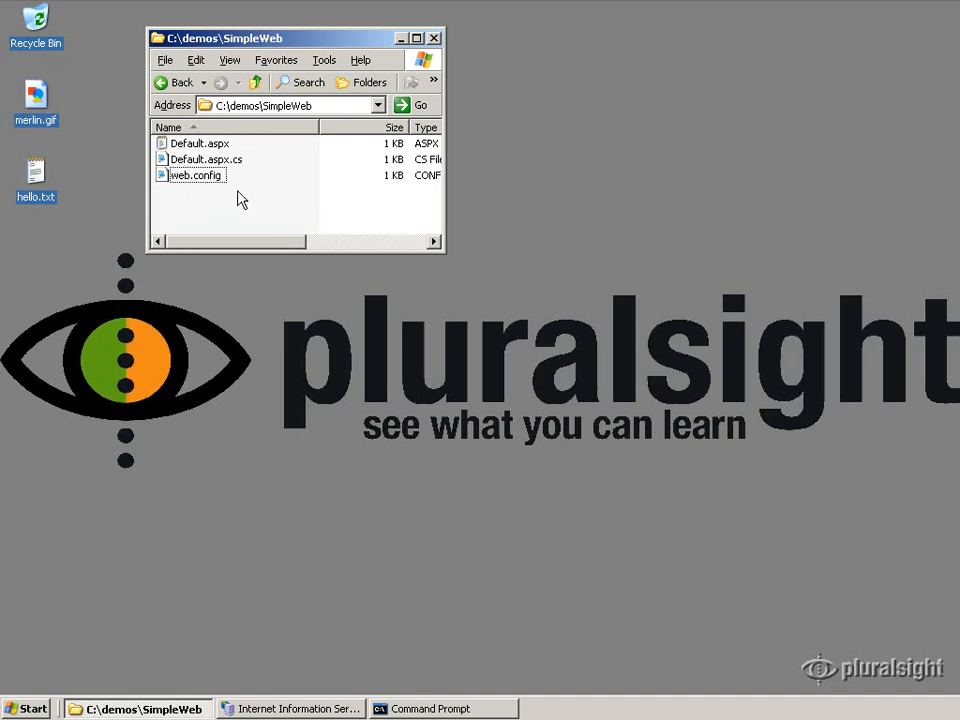
Open web.config from C:\demos\SimpleWeb in Notepad to see its deny-all rule.
double_click(196, 176)
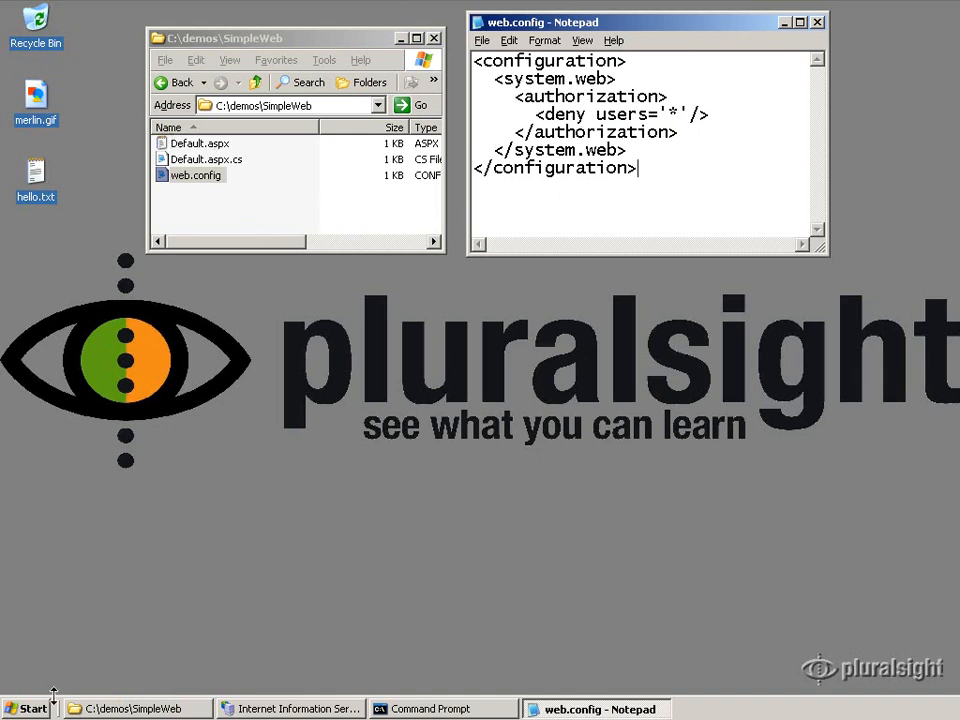
mouse_move(290, 708)
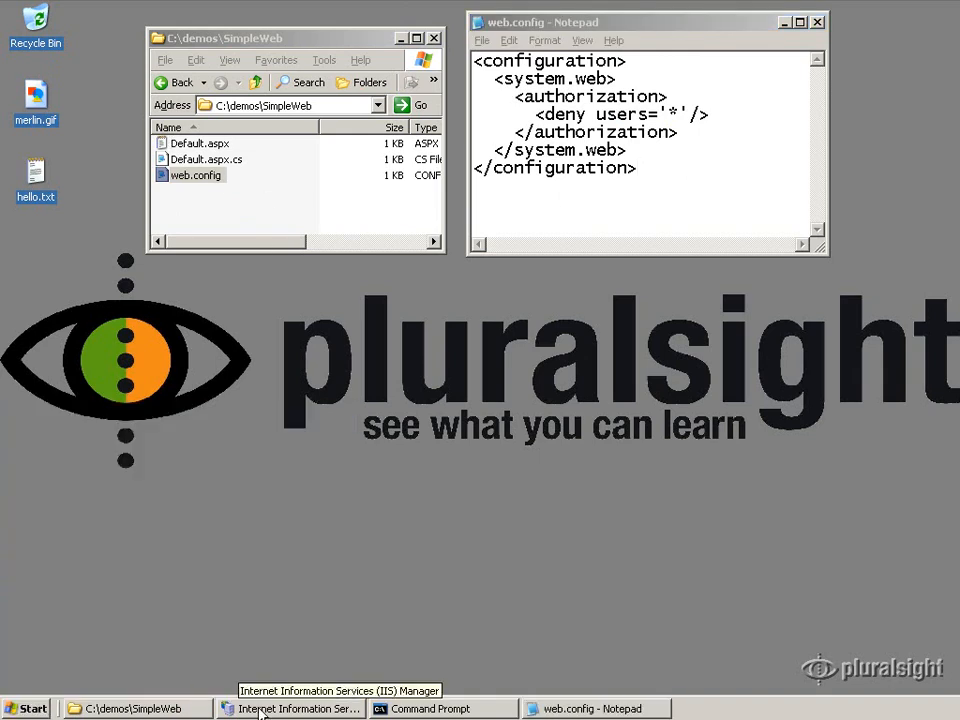
Browse Default.aspx under SimpleWeb from IIS Manager and cancel the login prompt.
click(292, 708)
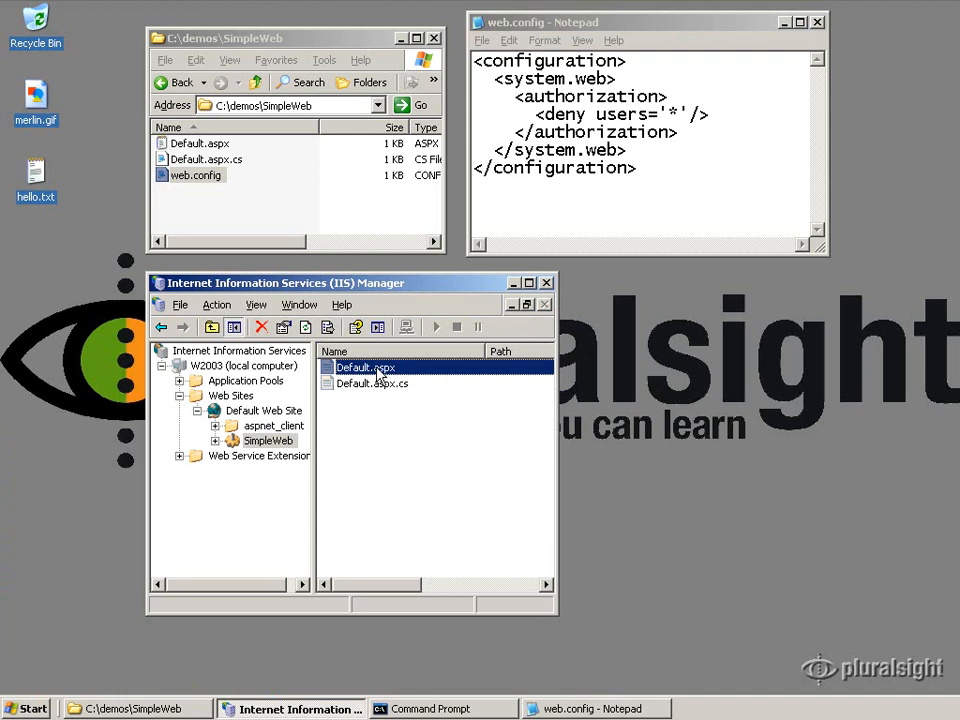
right_click(364, 368)
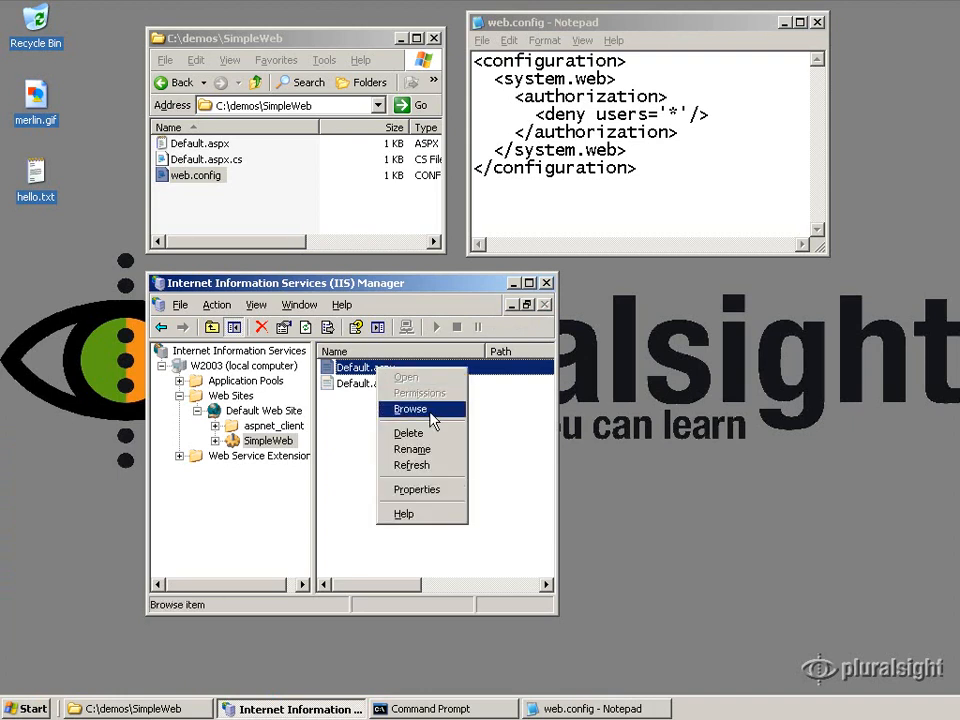
click(410, 408)
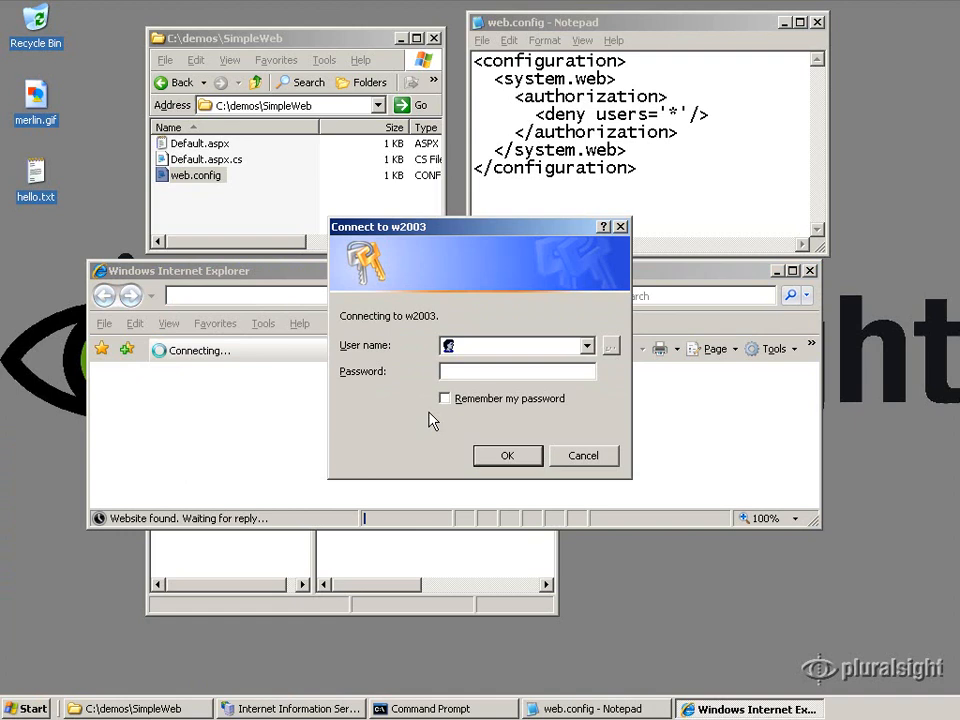
mouse_move(362, 414)
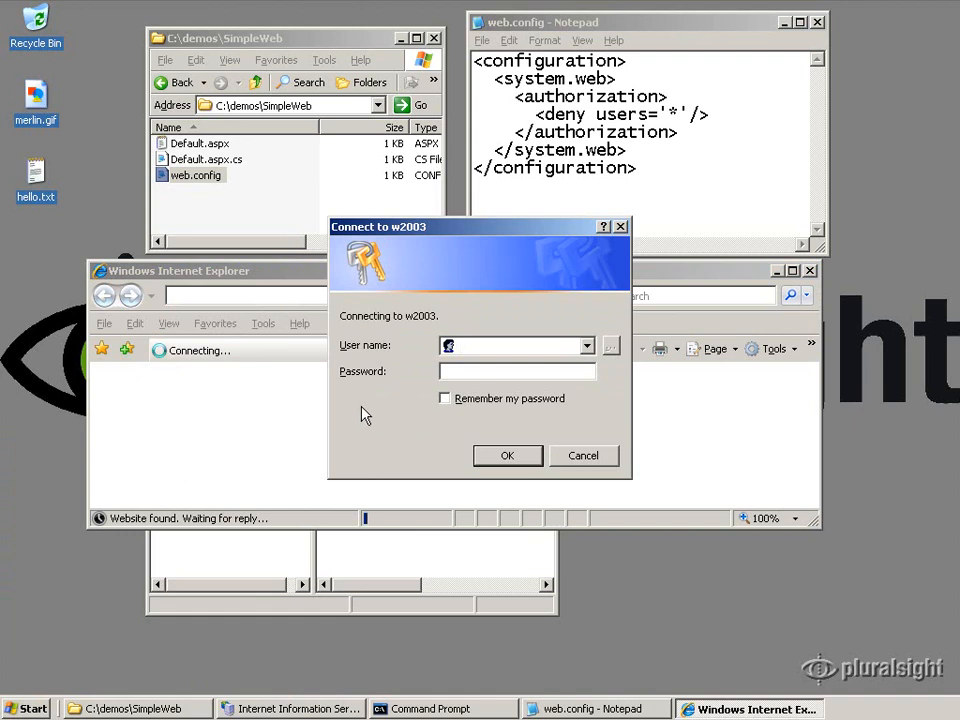
click(584, 456)
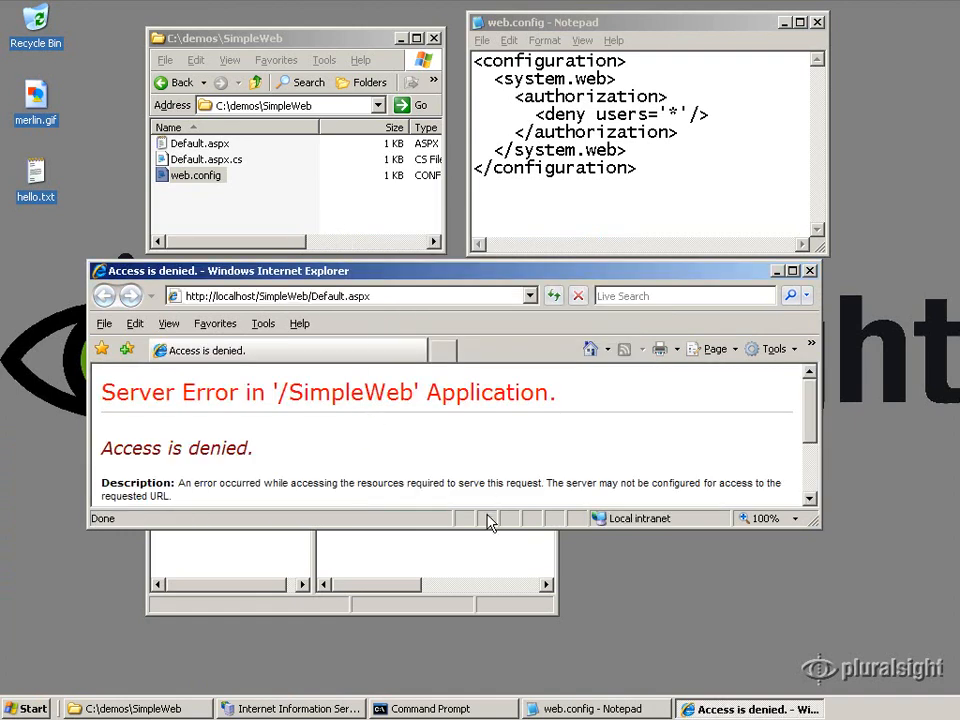
mouse_move(330, 252)
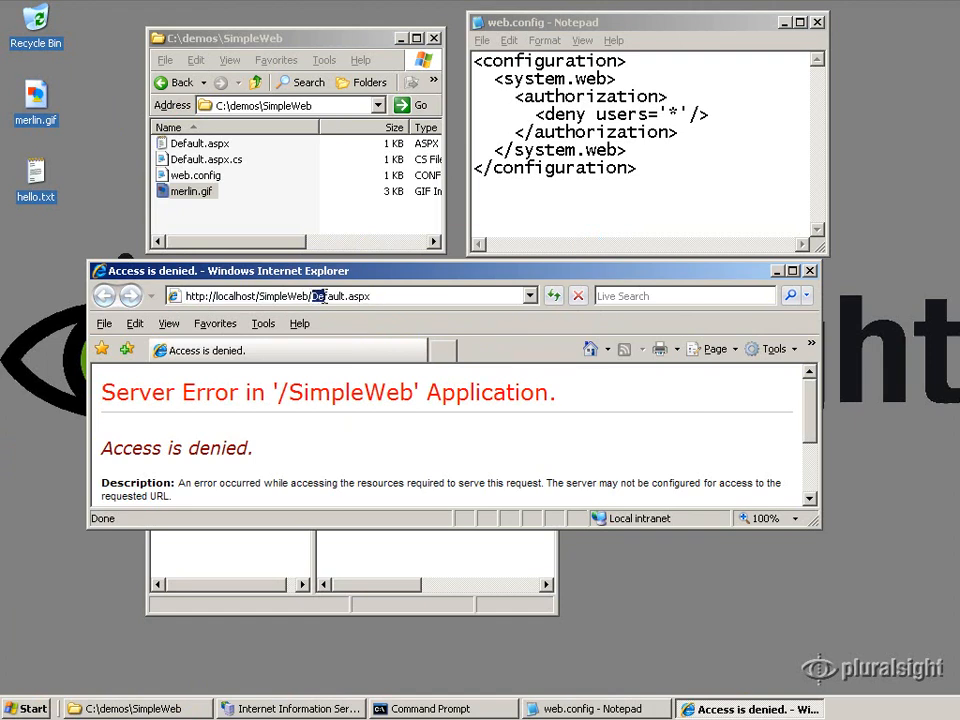
text(merlin.gi)
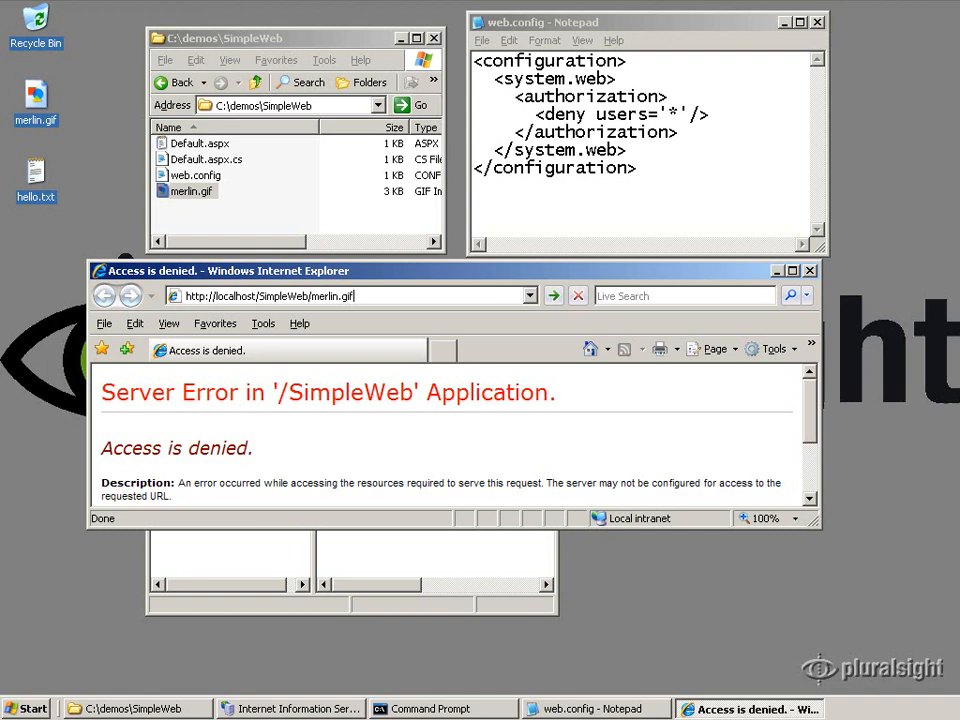
click(552, 296)
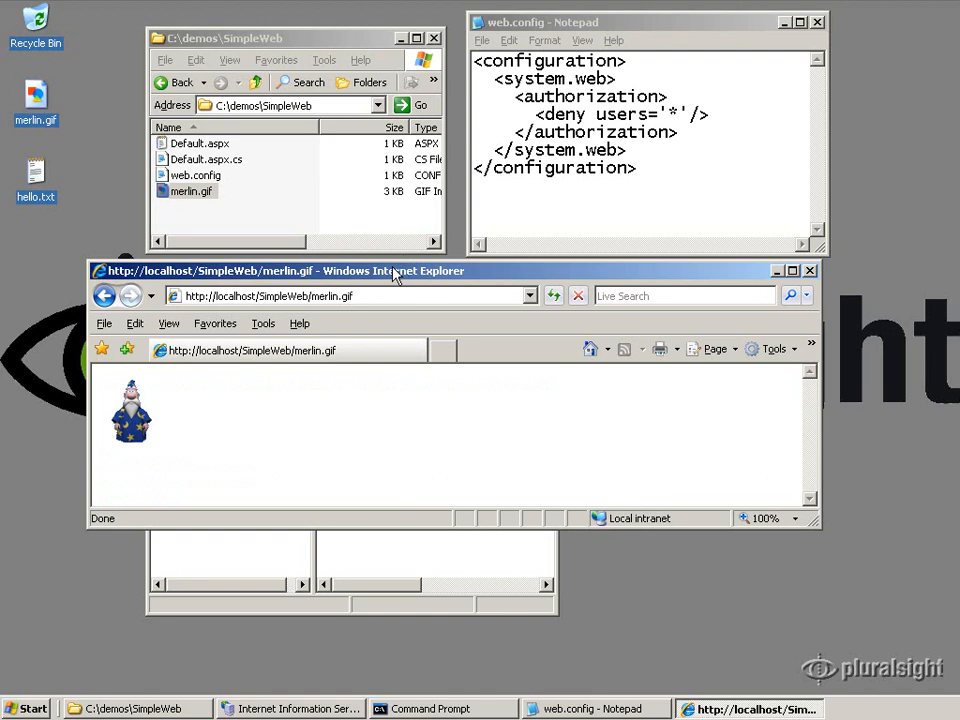
mouse_move(256, 388)
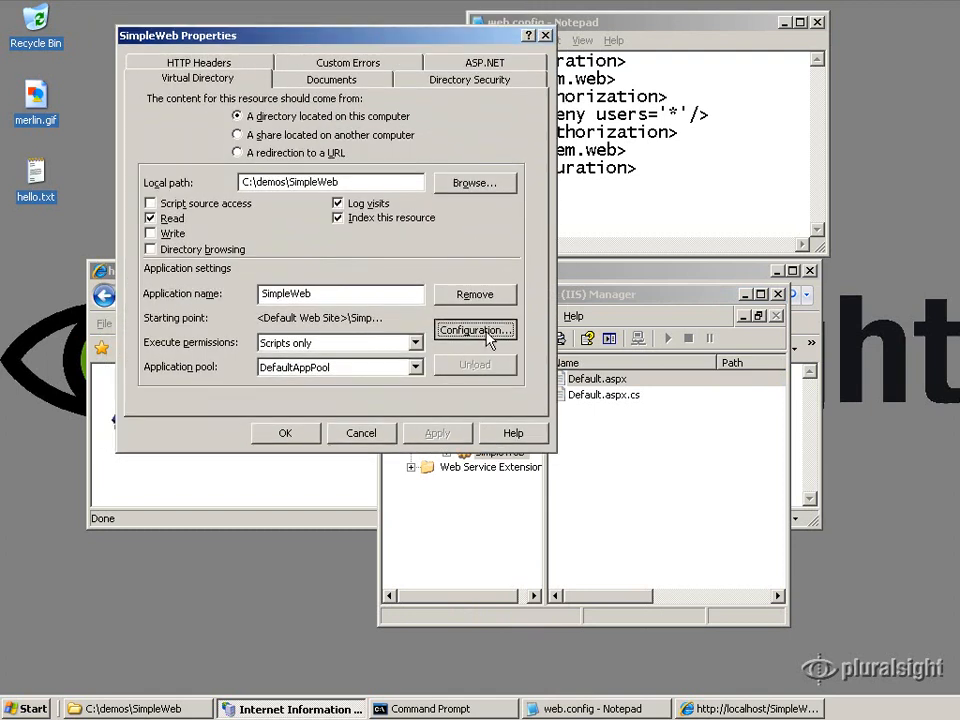
Reach SimpleWeb's Mappings tab and begin a new extension mapping to aspnet_isapi.dll.
click(476, 330)
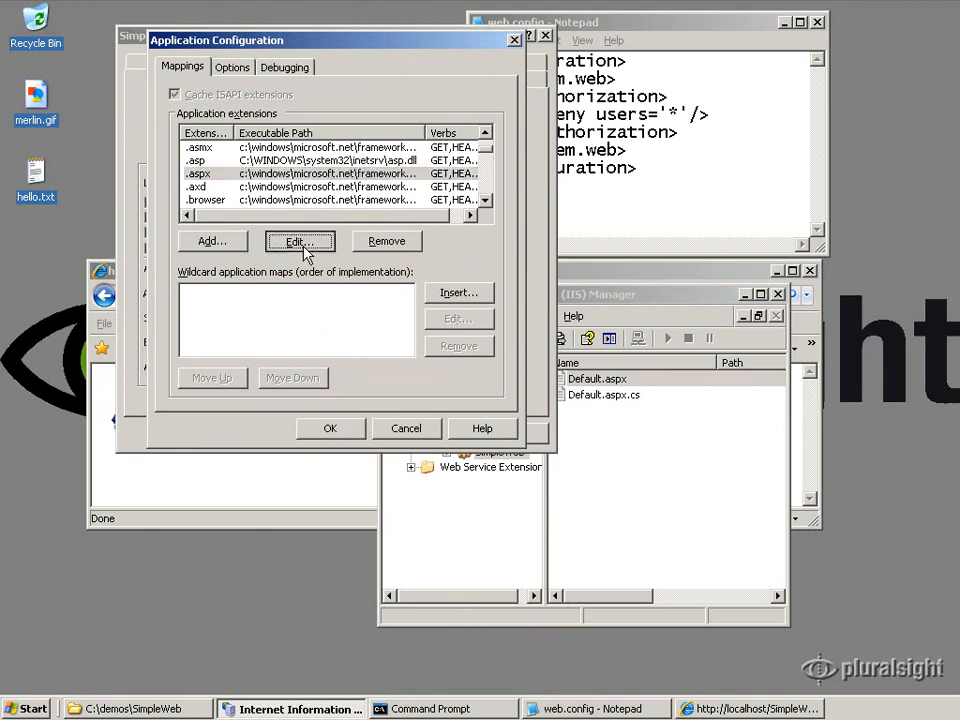
click(298, 240)
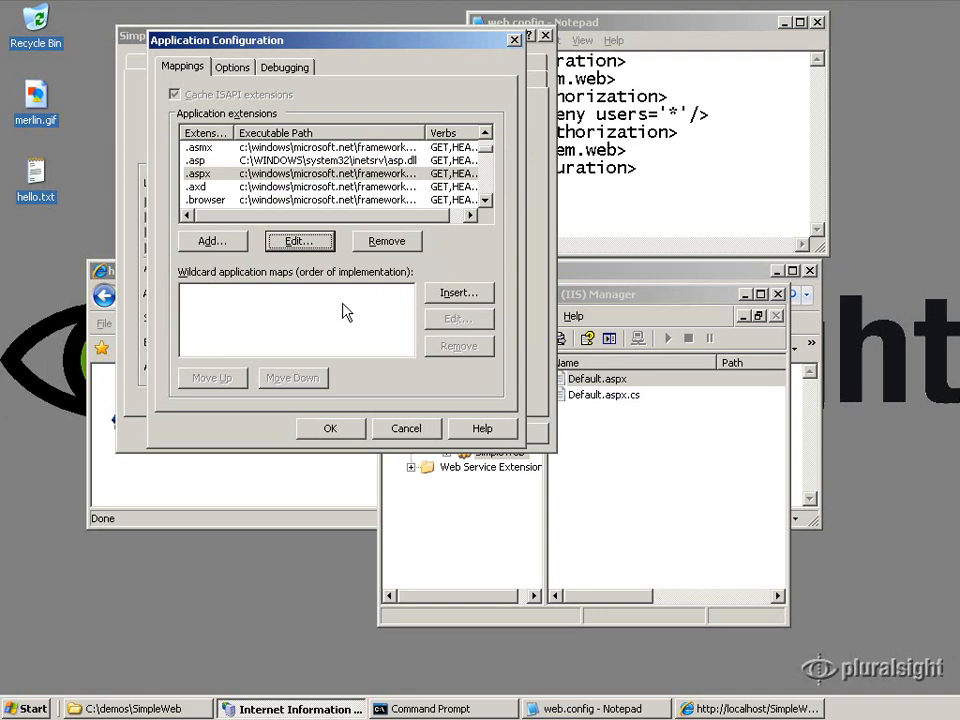
click(488, 204)
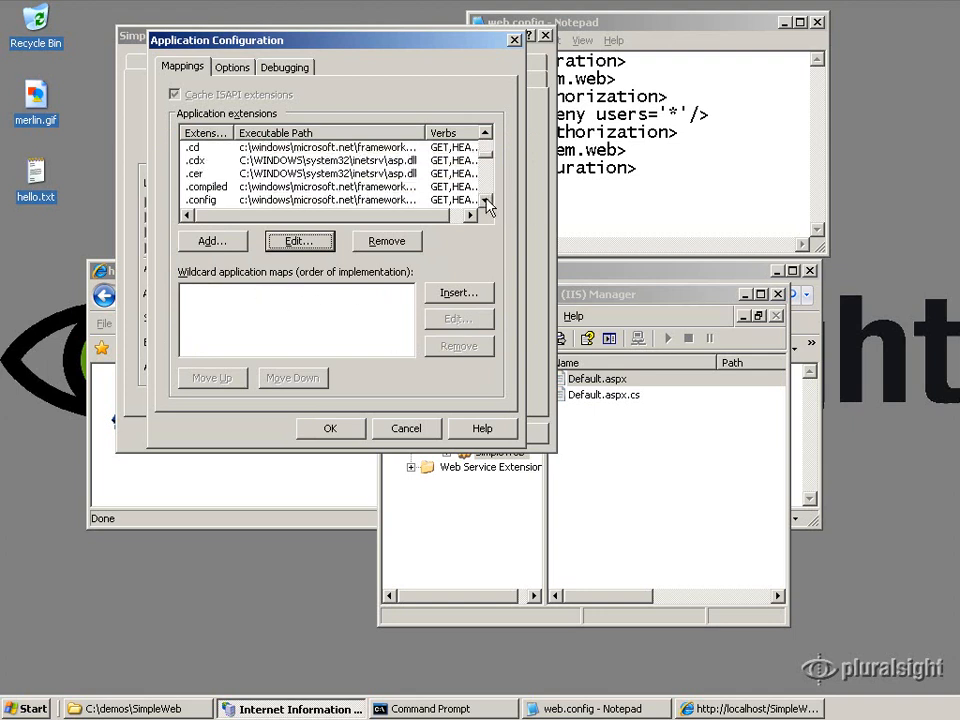
click(488, 200)
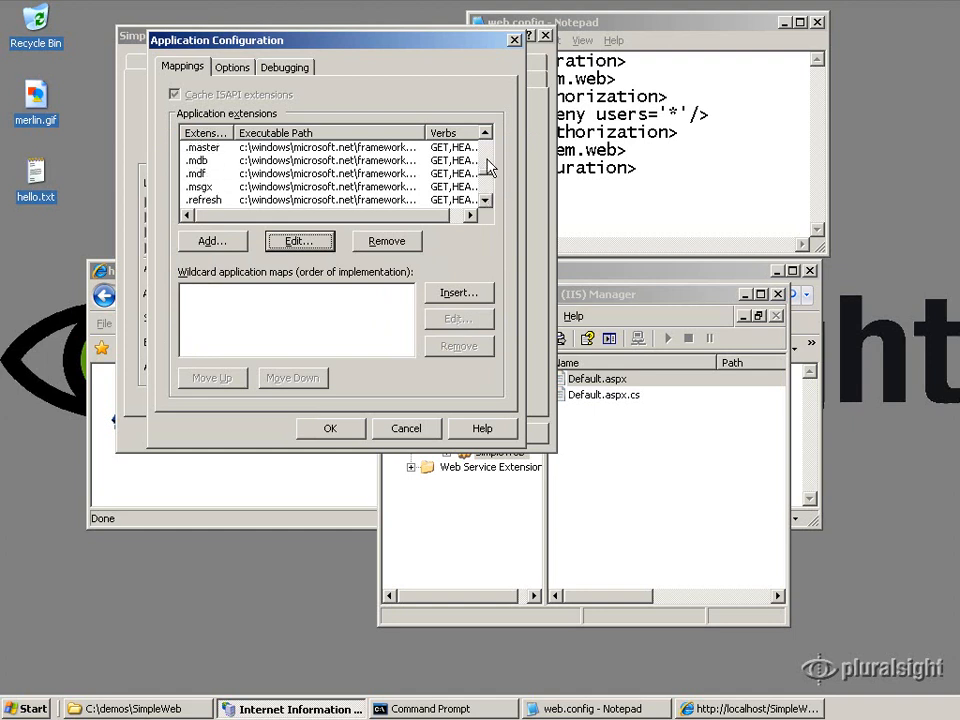
click(488, 136)
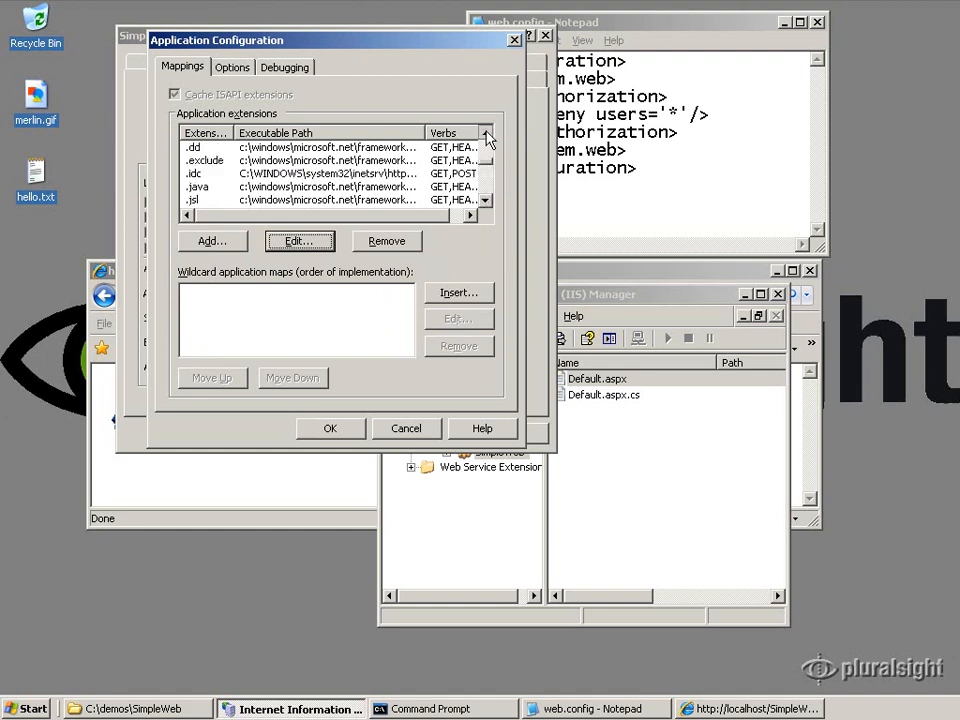
click(488, 136)
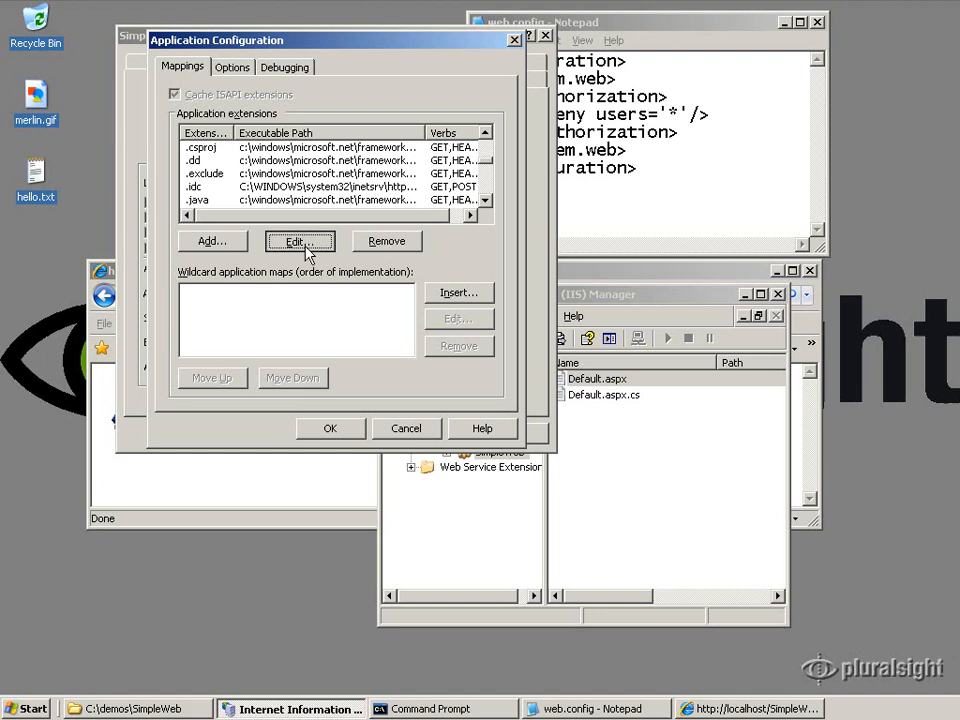
click(300, 240)
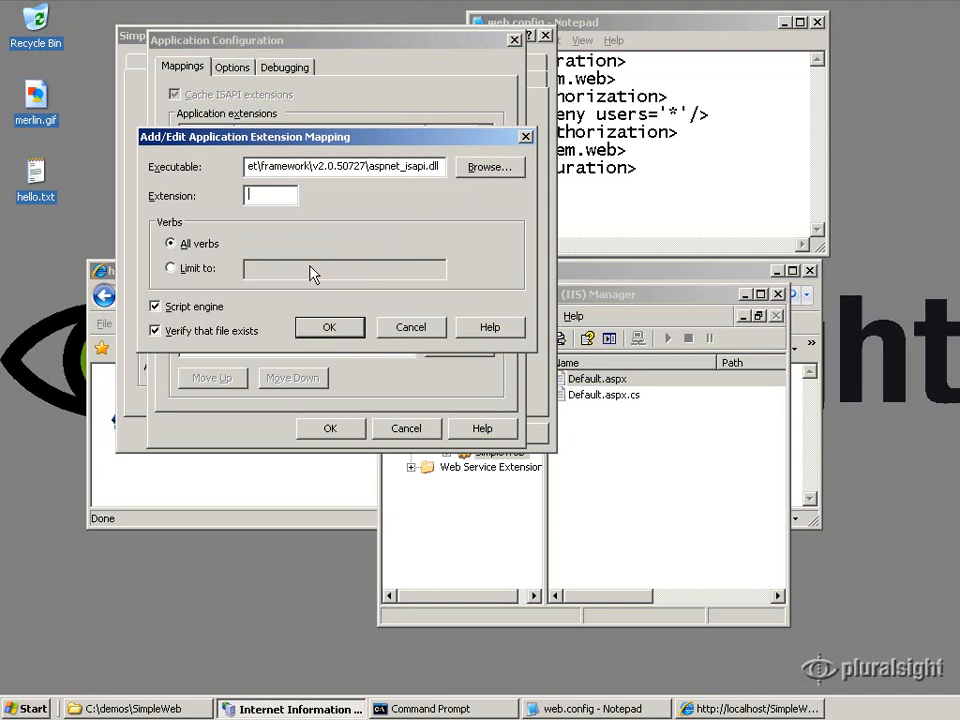
Map the .gif extension to ASP.NET with All verbs and Script engine, and confirm.
text(.)
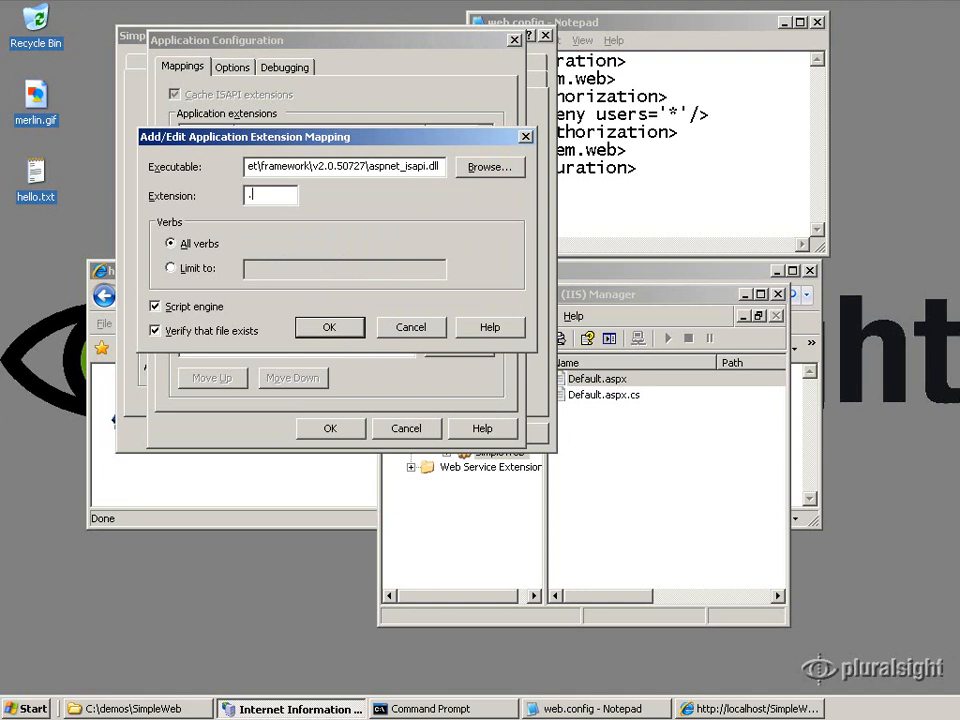
text(gif)
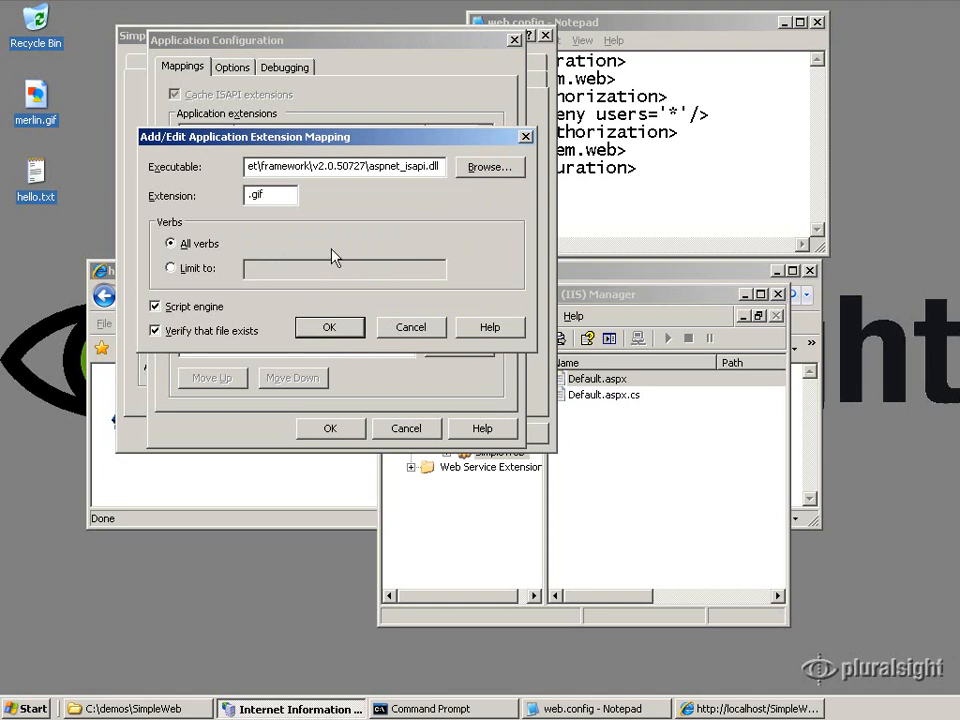
click(330, 328)
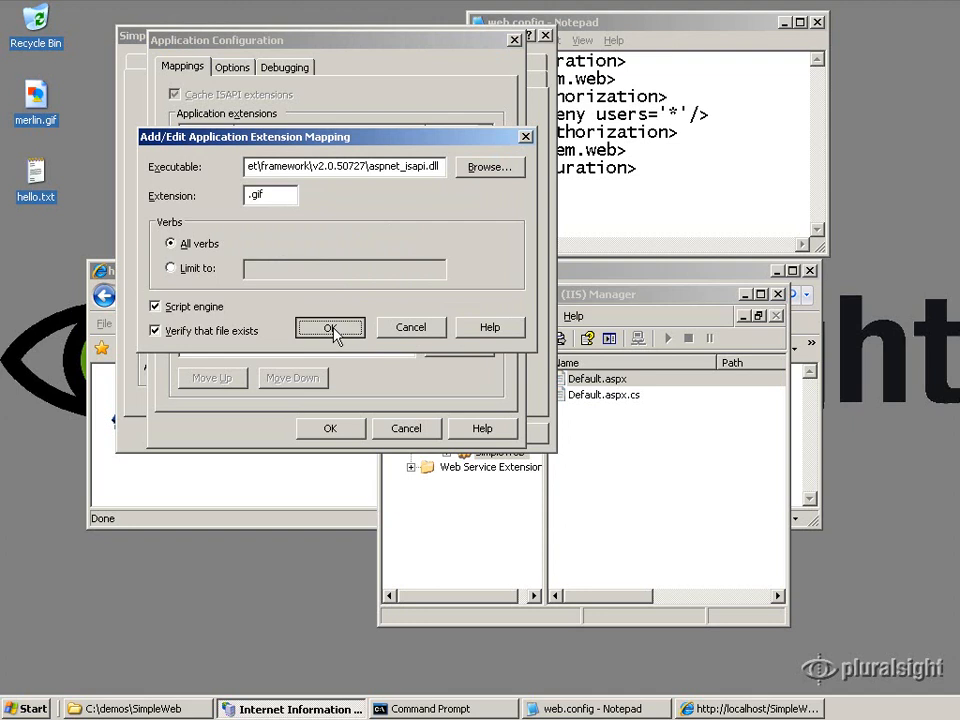
click(330, 328)
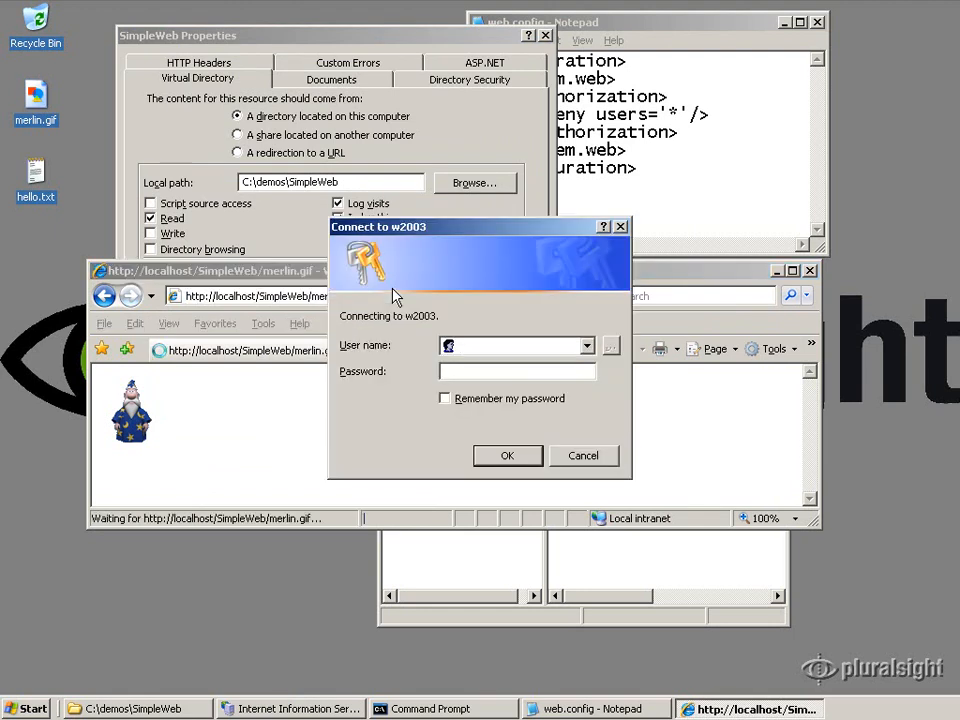
Cancel merlin.gif's login prompt to get Access is denied, then request hello.txt.
click(584, 456)
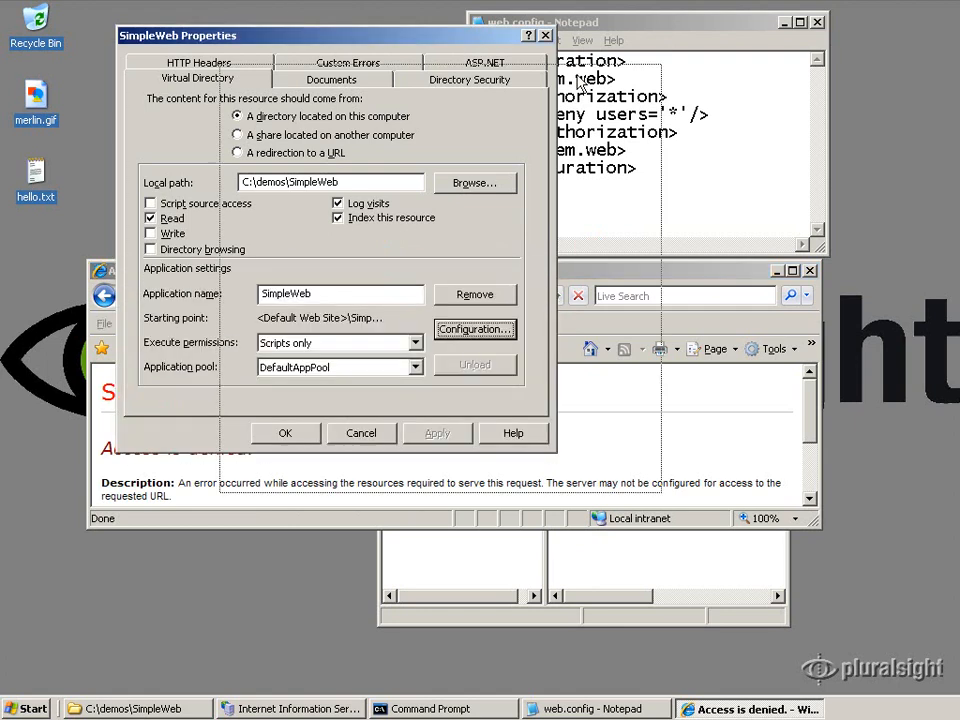
mouse_move(848, 270)
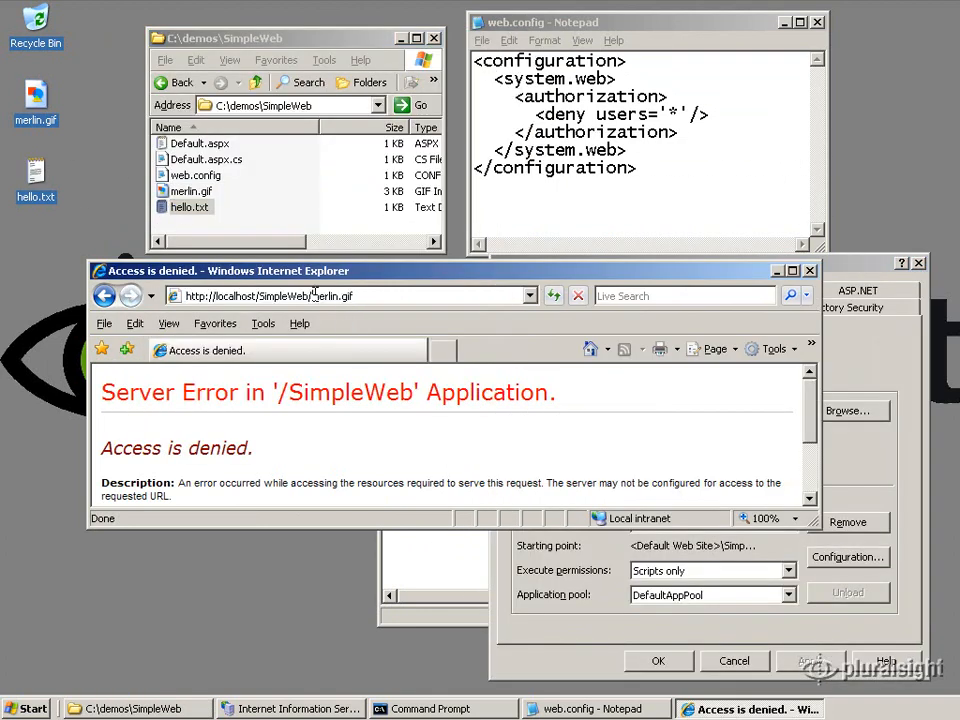
text(hello)
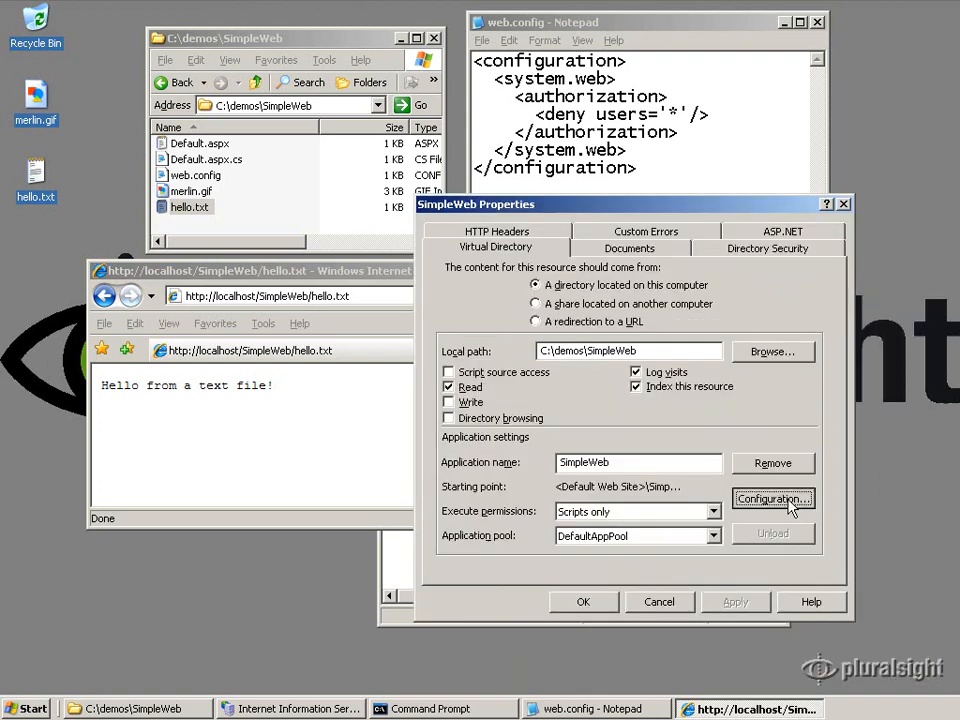
Insert a wildcard application map to aspnet_isapi.dll for SimpleWeb and save it.
click(772, 498)
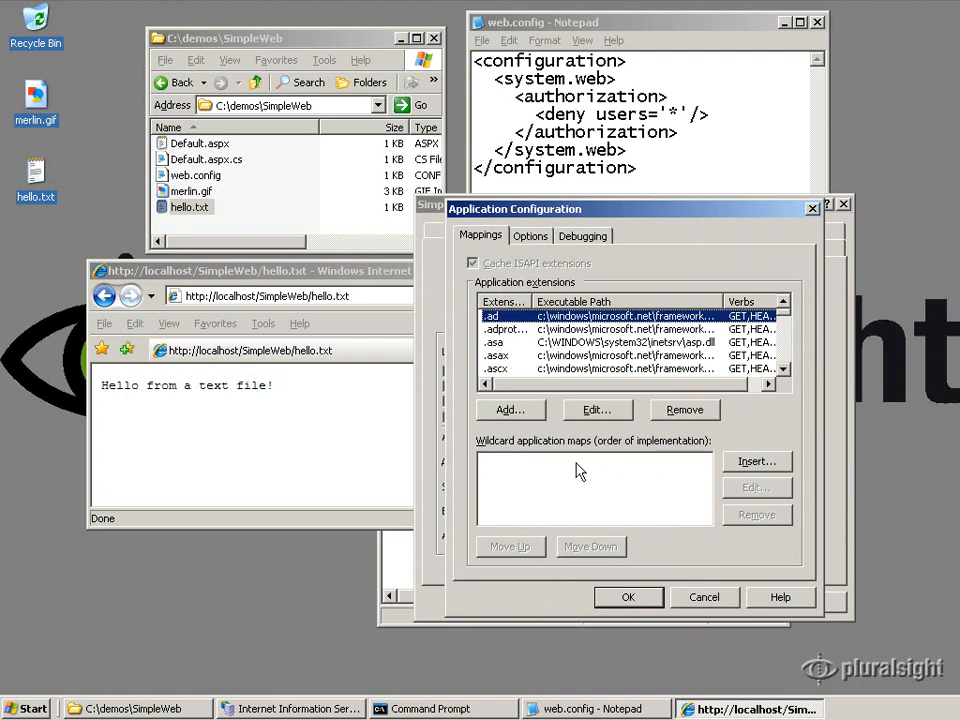
mouse_move(564, 480)
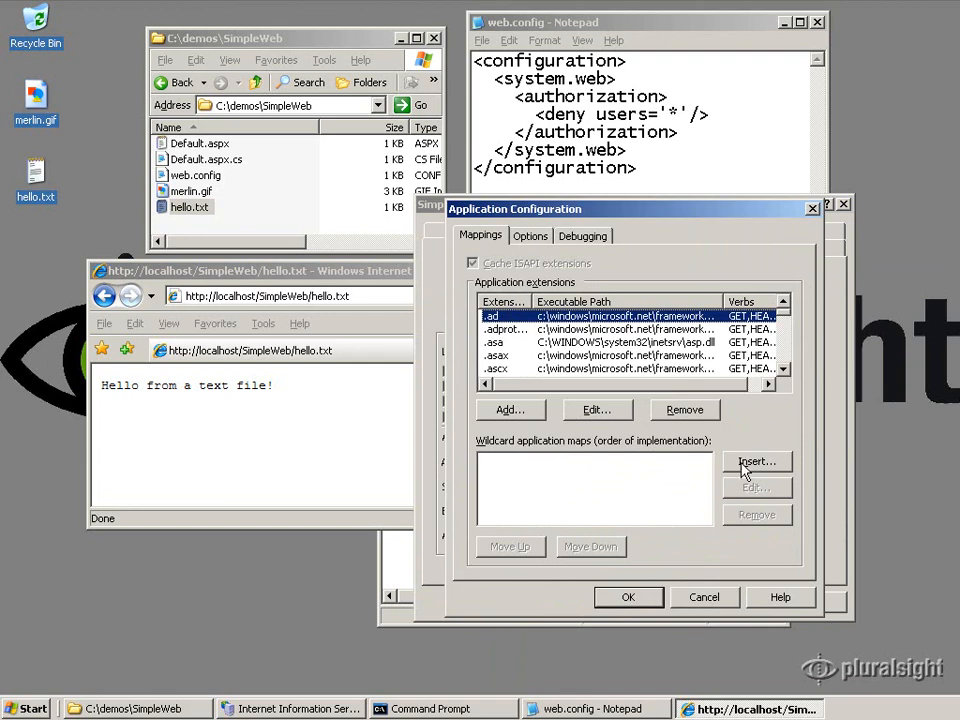
click(756, 460)
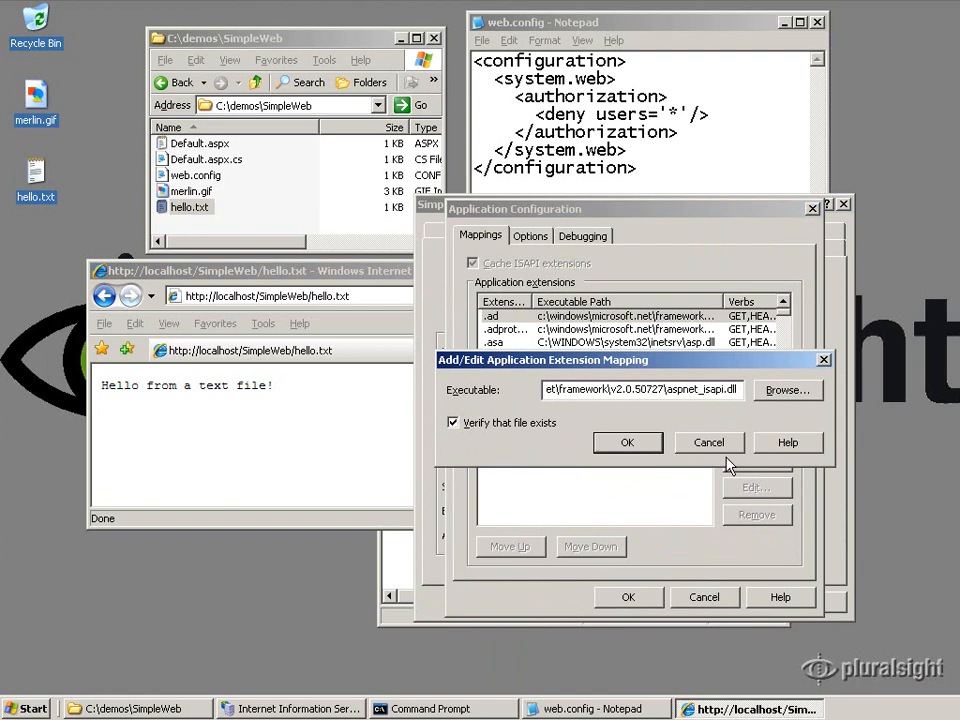
click(628, 442)
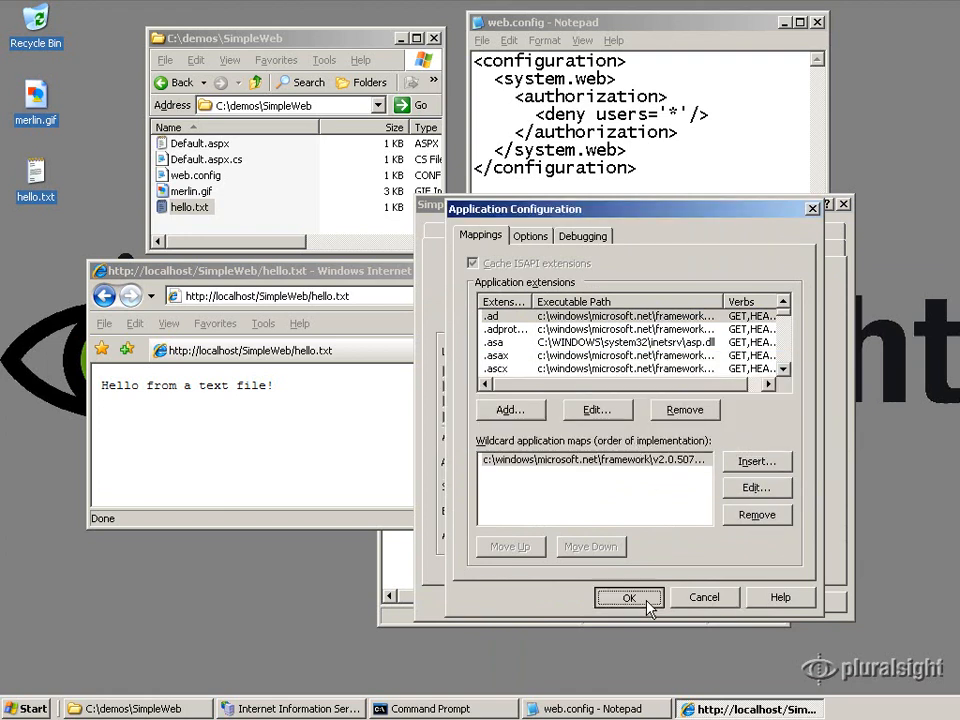
click(628, 596)
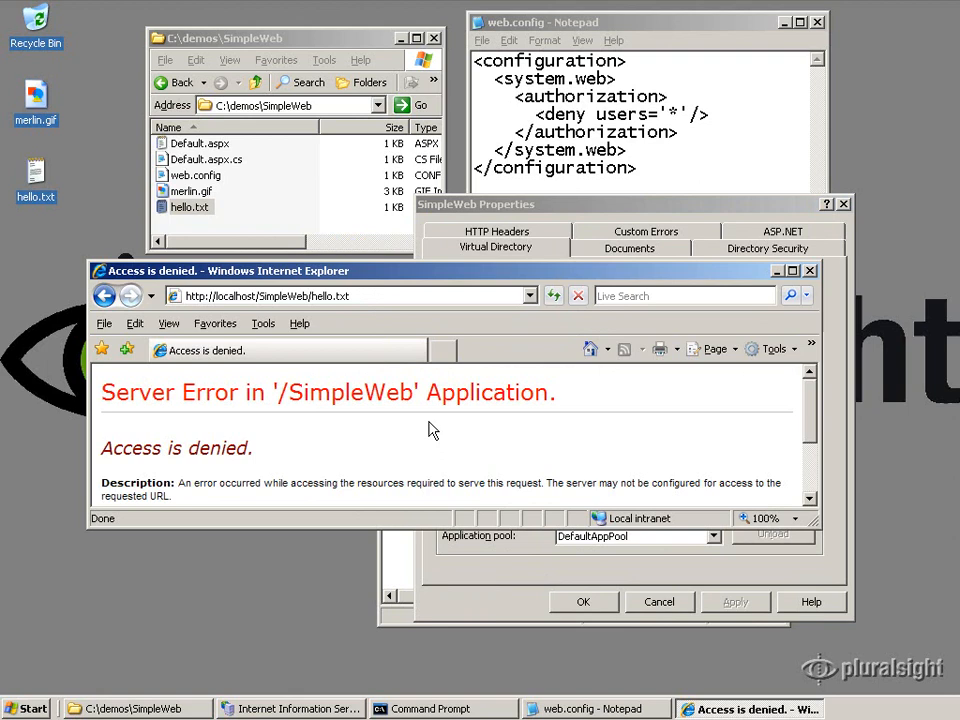
mouse_move(516, 210)
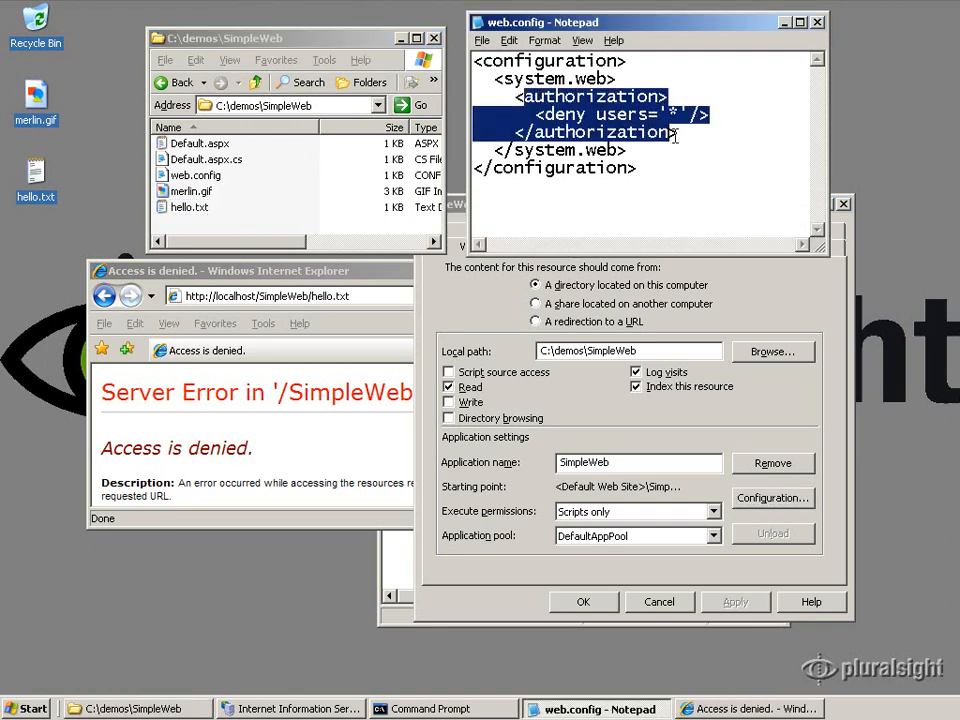
Bring the SimpleWeb folder window forward and select merlin.gif.
click(200, 144)
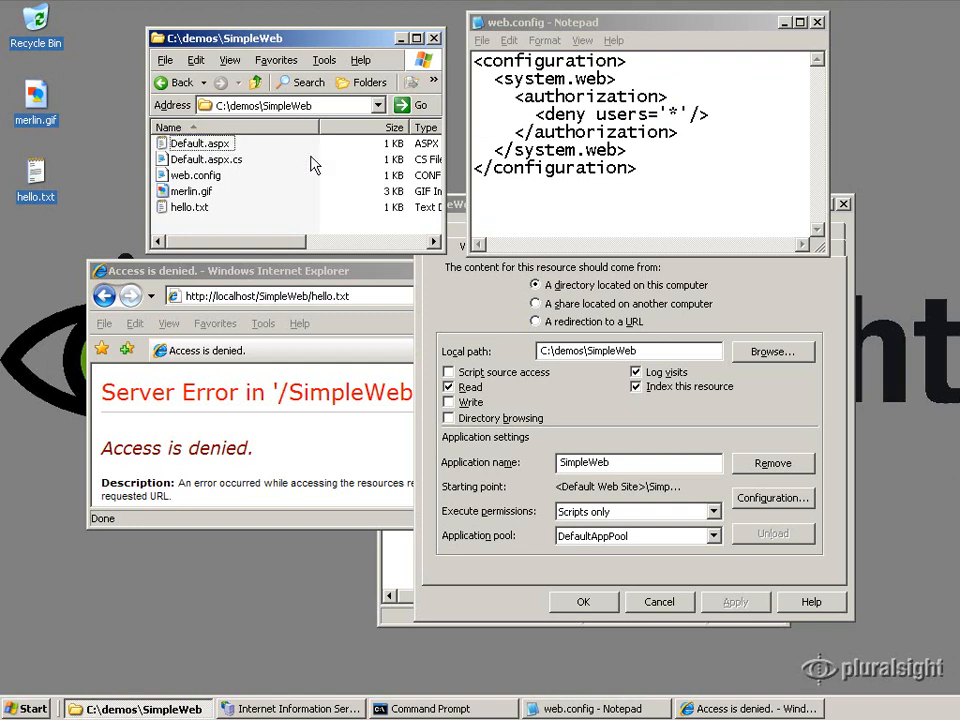
click(192, 192)
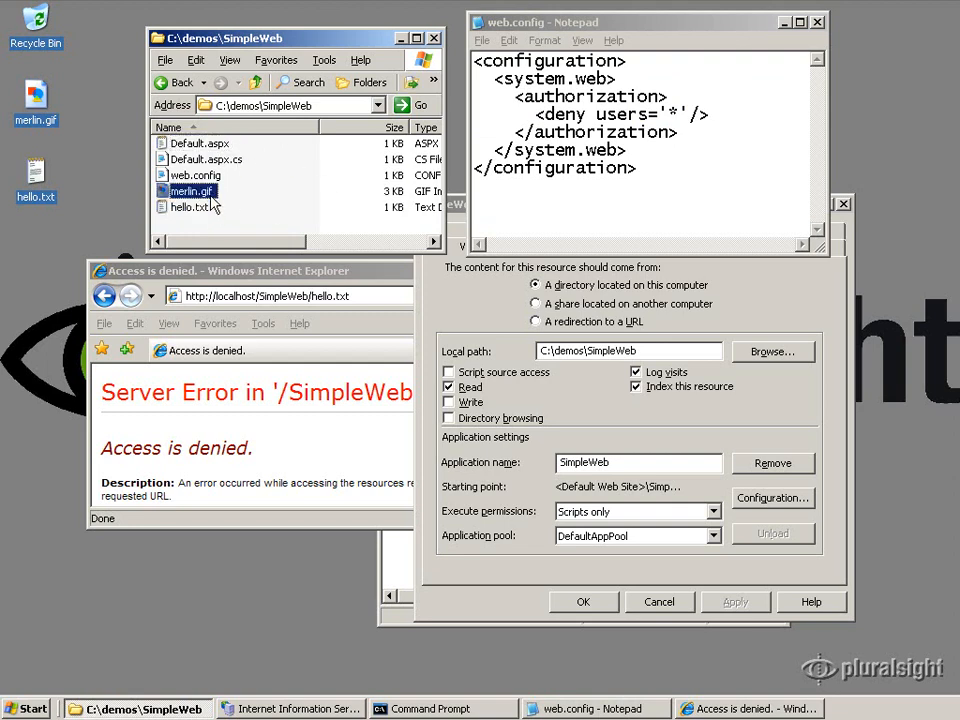